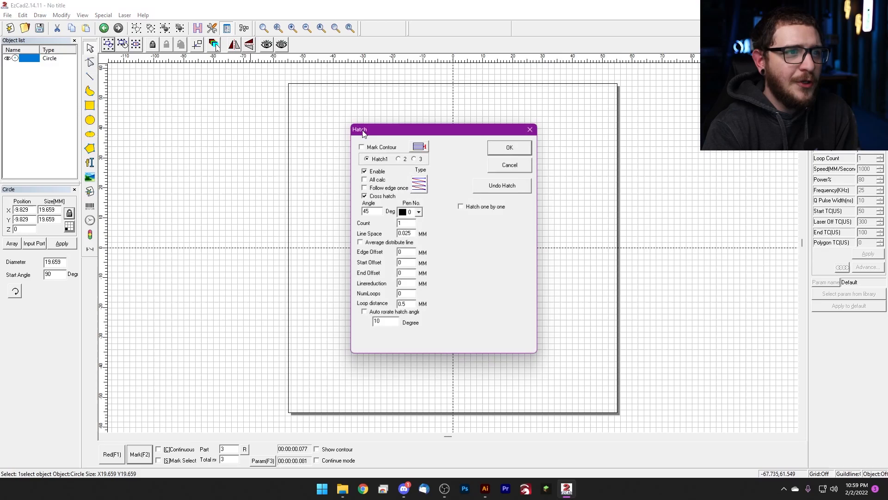
Apply the cross hatch to the circle and start marking, triggering the count warning.
{"action": "left_click", "coordinate": [508, 147]}
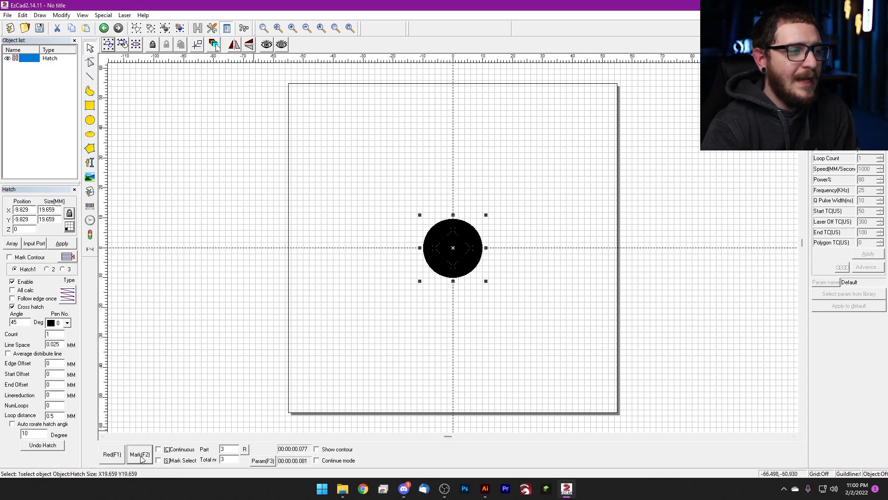
{"action": "left_click", "coordinate": [139, 455]}
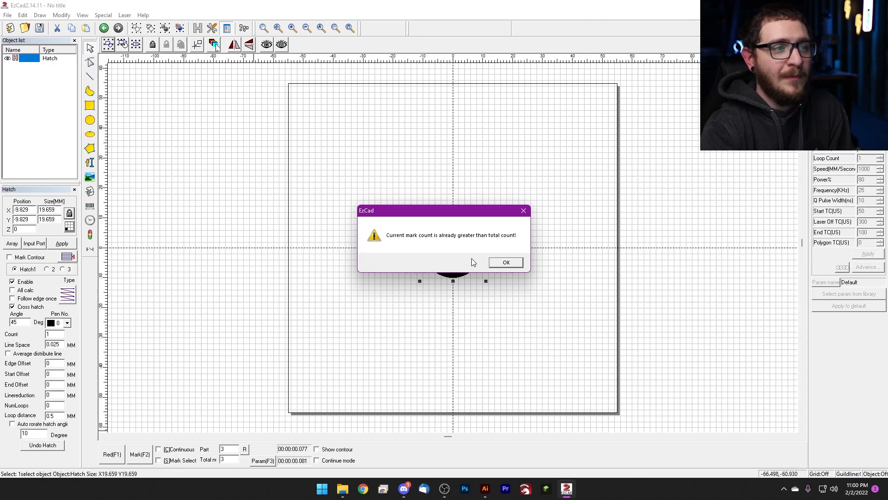
Dismiss the mark-count-exceeded warning.
{"action": "left_click", "coordinate": [504, 262]}
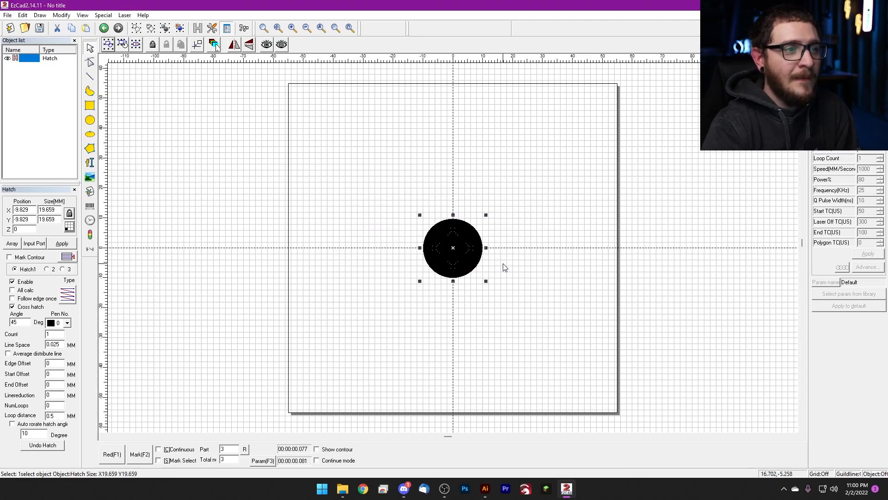
{"action": "mouse_move", "coordinate": [139, 451]}
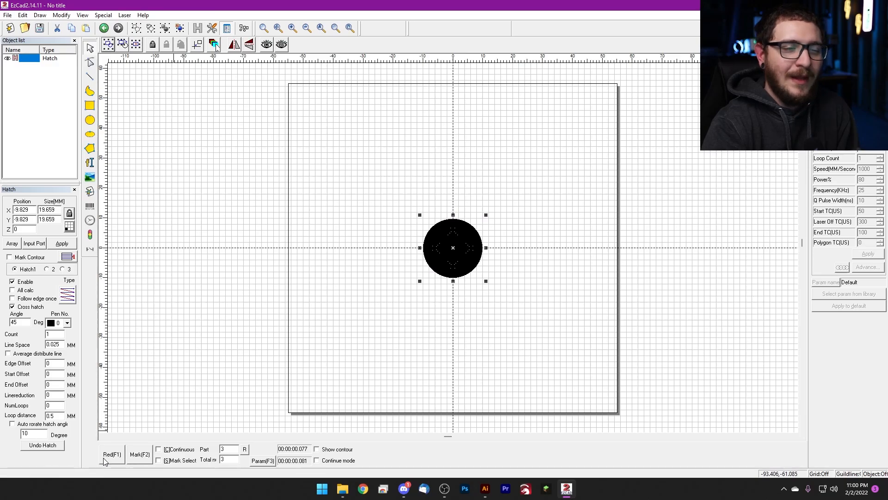
{"action": "mouse_move", "coordinate": [128, 461]}
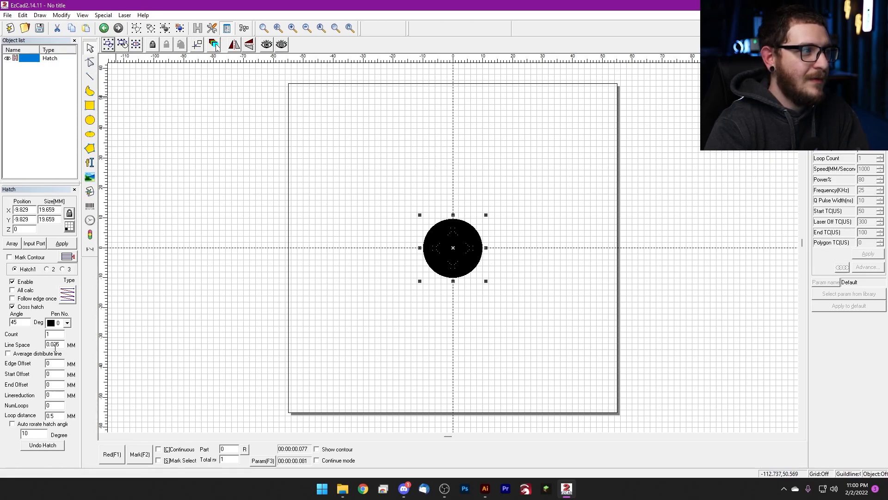
Undo the hatch, set counts to 3, attempt marking and dismiss the refusal warning.
{"action": "left_click", "coordinate": [42, 445]}
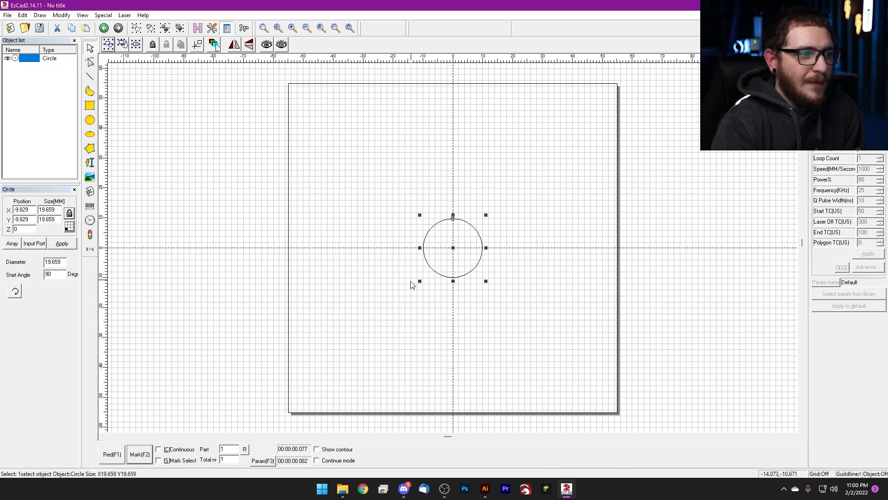
{"action": "mouse_move", "coordinate": [404, 325]}
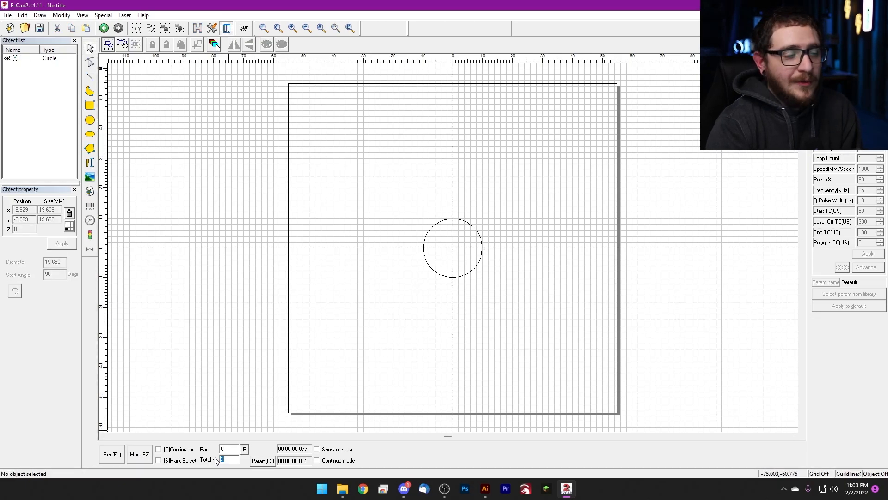
{"action": "left_click", "coordinate": [138, 457]}
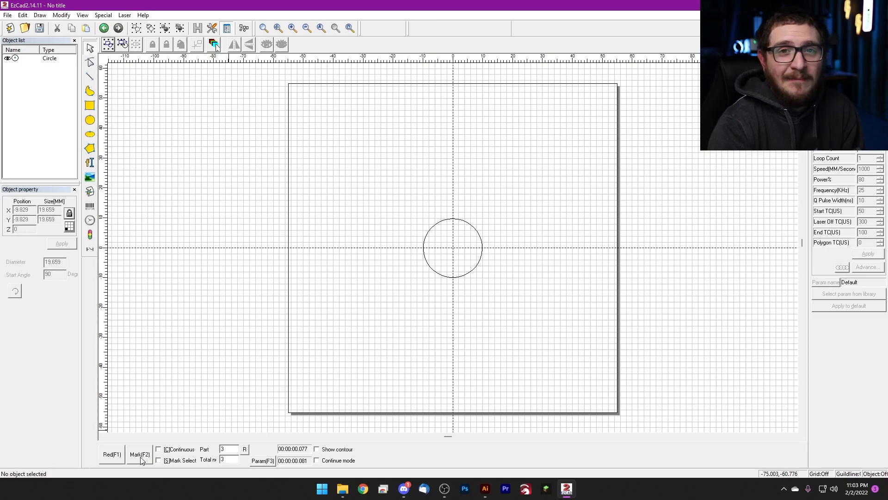
{"action": "left_click", "coordinate": [139, 455]}
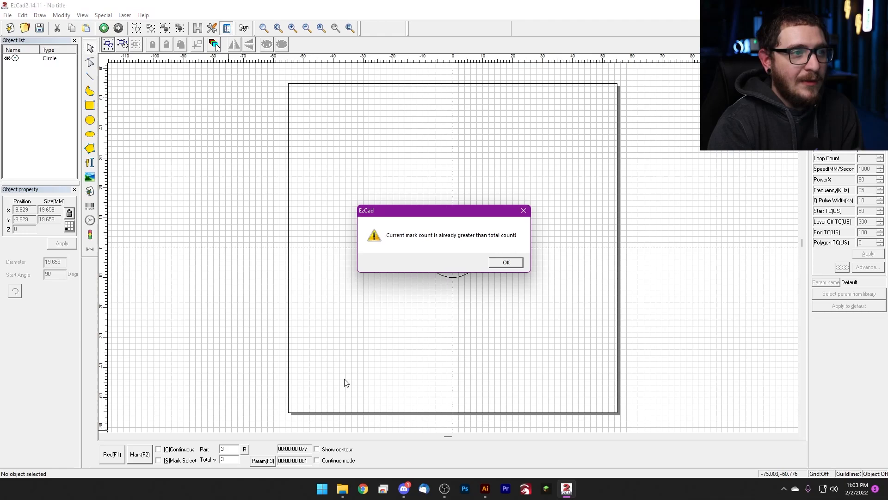
{"action": "mouse_move", "coordinate": [428, 240]}
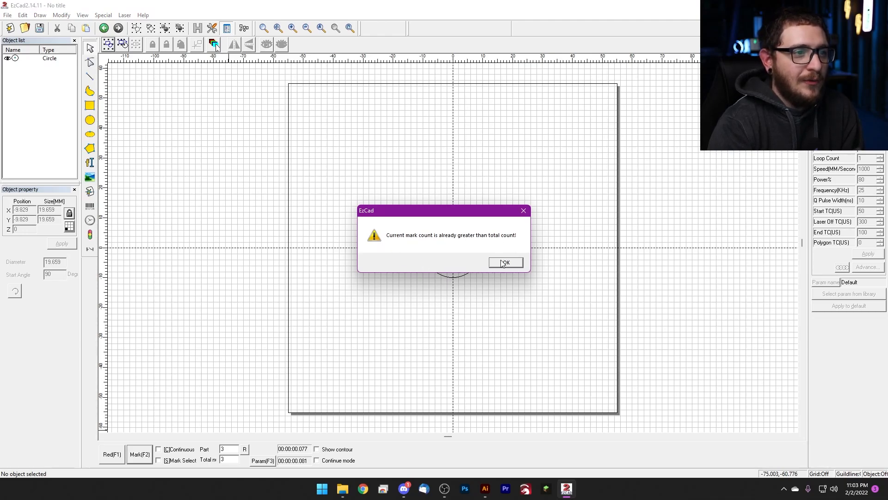
{"action": "left_click", "coordinate": [503, 262]}
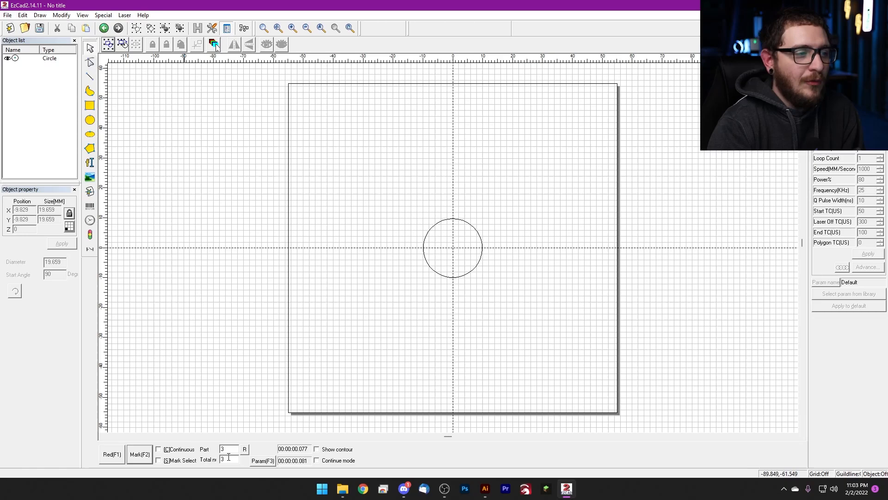
Enter new total values (finally 1), attempt marking each time and dismiss the count warnings.
{"action": "triple_click", "coordinate": [227, 448]}
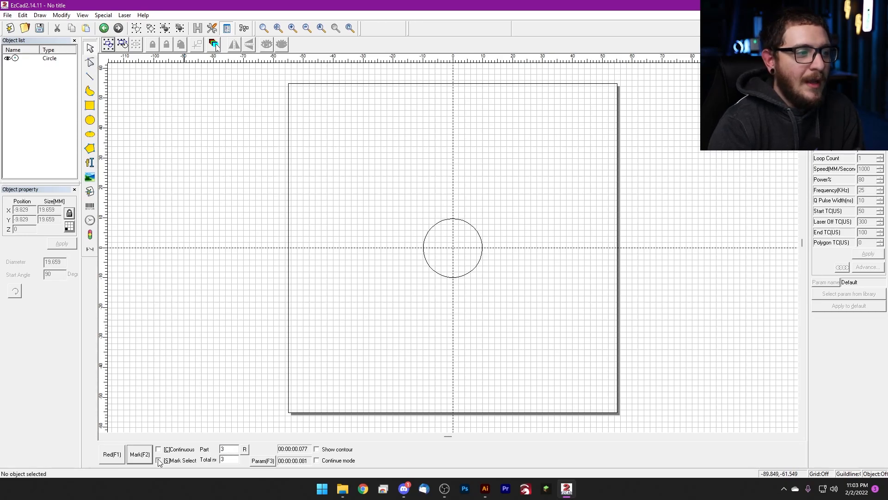
{"action": "left_click", "coordinate": [160, 459]}
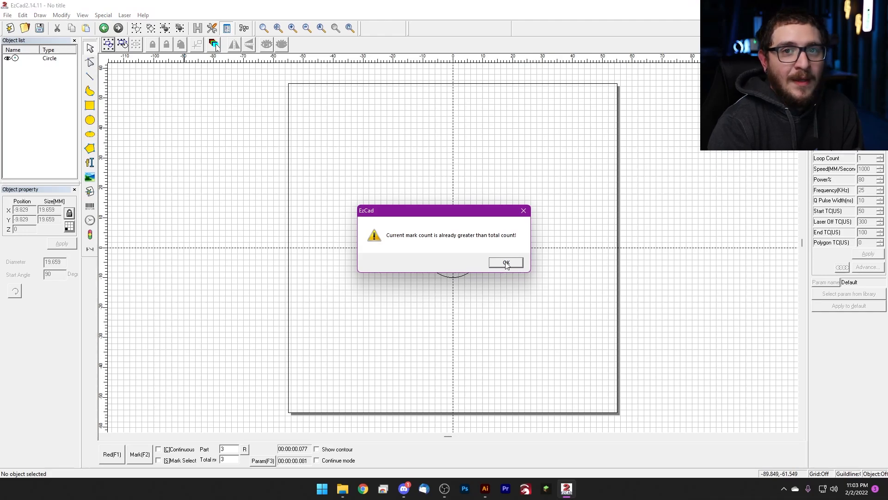
{"action": "left_click", "coordinate": [503, 262]}
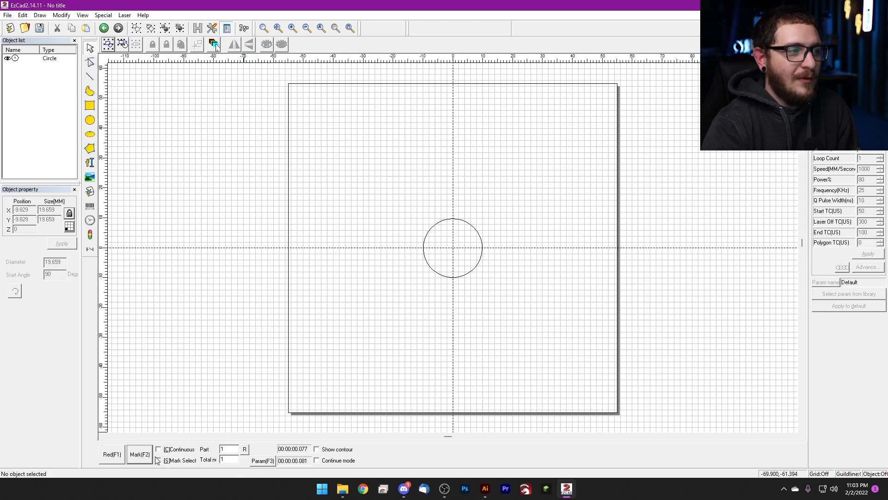
{"action": "left_click", "coordinate": [139, 453]}
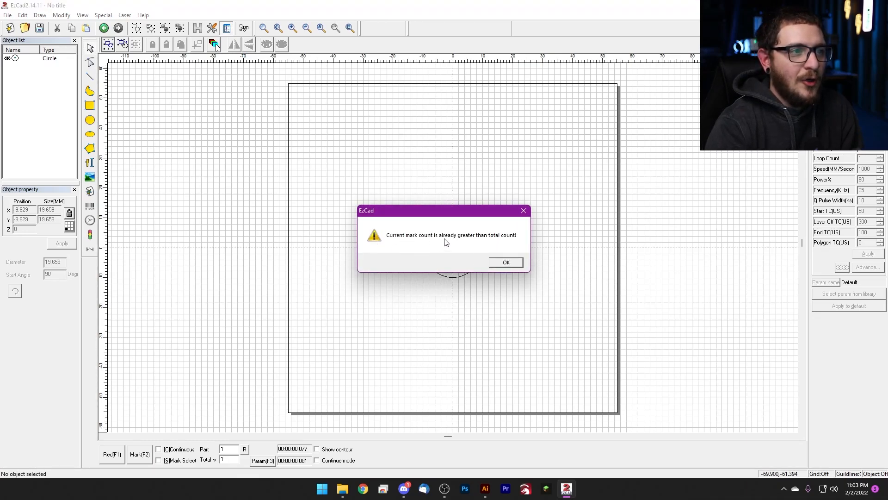
{"action": "mouse_move", "coordinate": [493, 248]}
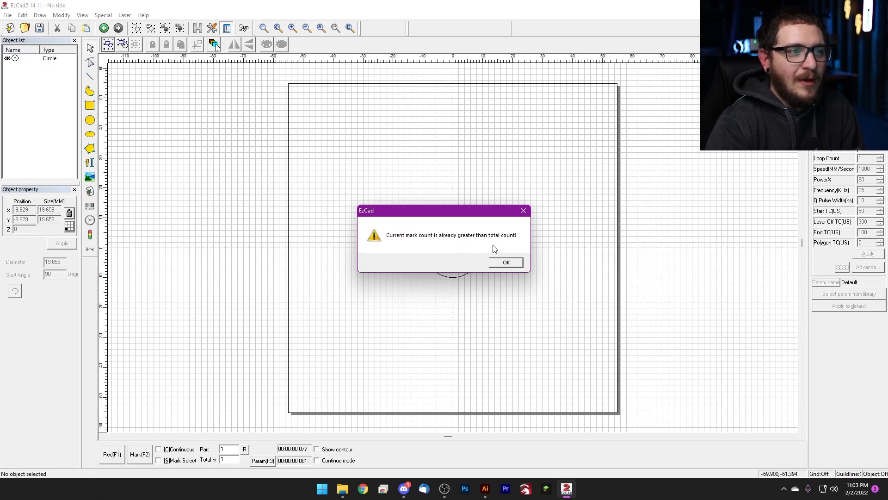
{"action": "left_click", "coordinate": [505, 261]}
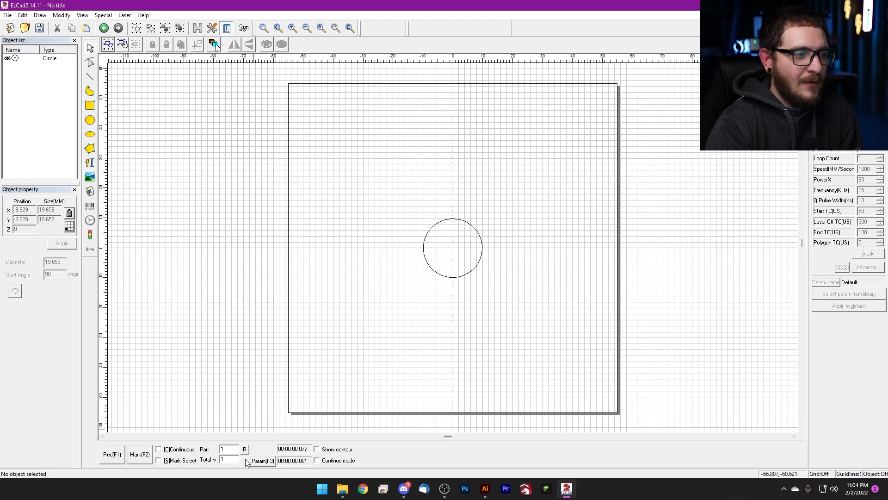
In Param(F3) Other settings, uncheck 'Disable mark when reach total count' and save.
{"action": "left_click", "coordinate": [261, 461]}
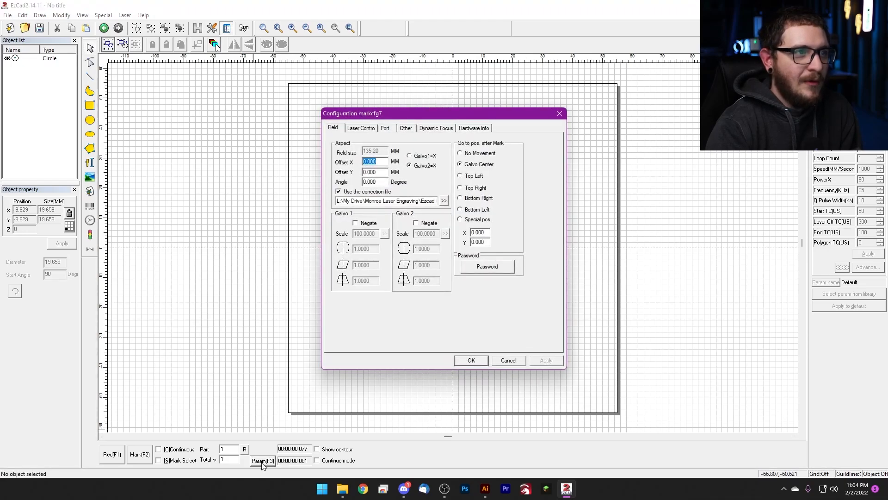
{"action": "left_click", "coordinate": [405, 127]}
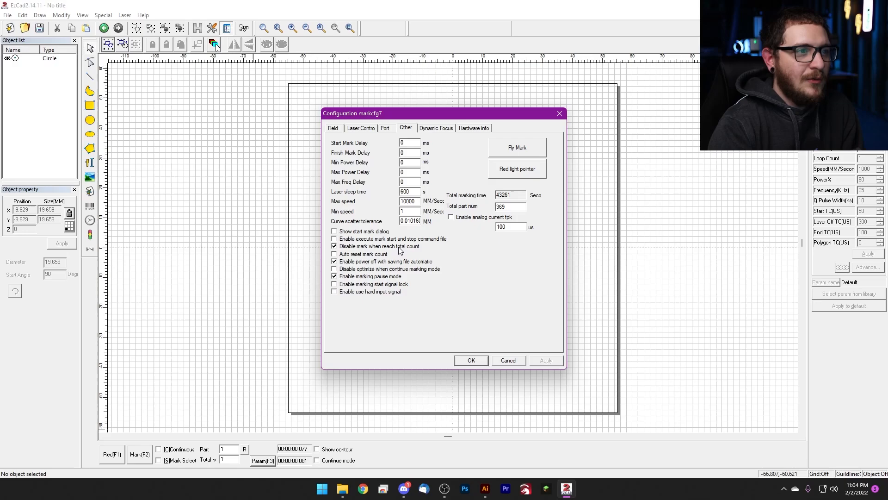
{"action": "mouse_move", "coordinate": [415, 253]}
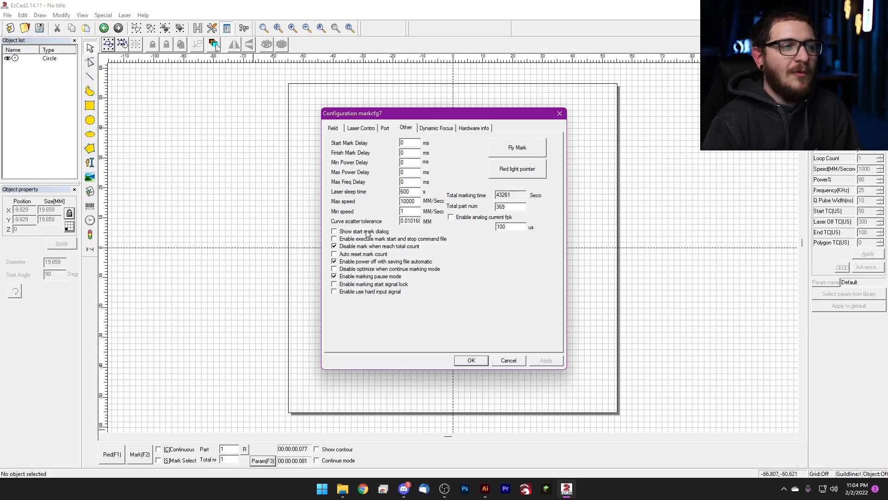
{"action": "left_click", "coordinate": [334, 246]}
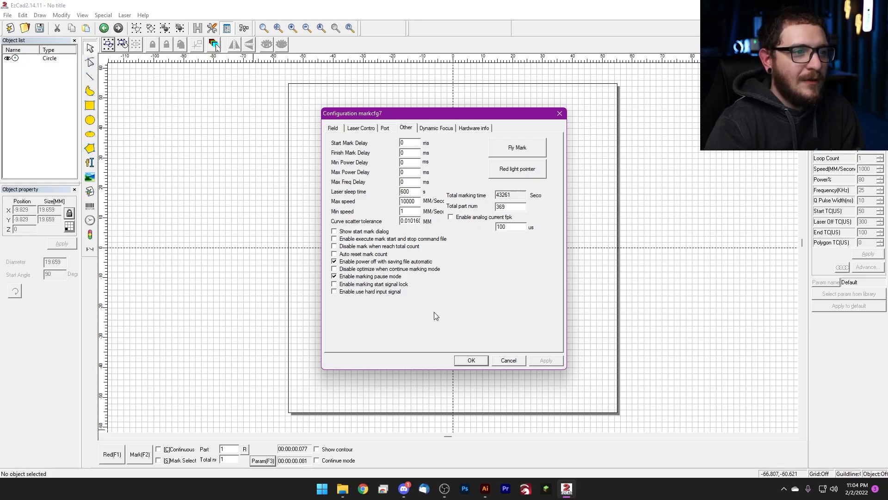
{"action": "left_click", "coordinate": [470, 360]}
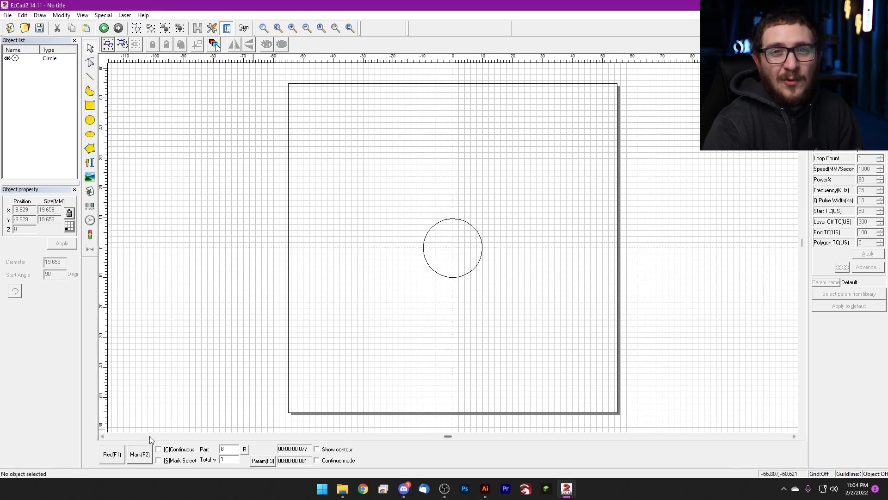
{"action": "mouse_move", "coordinate": [163, 413]}
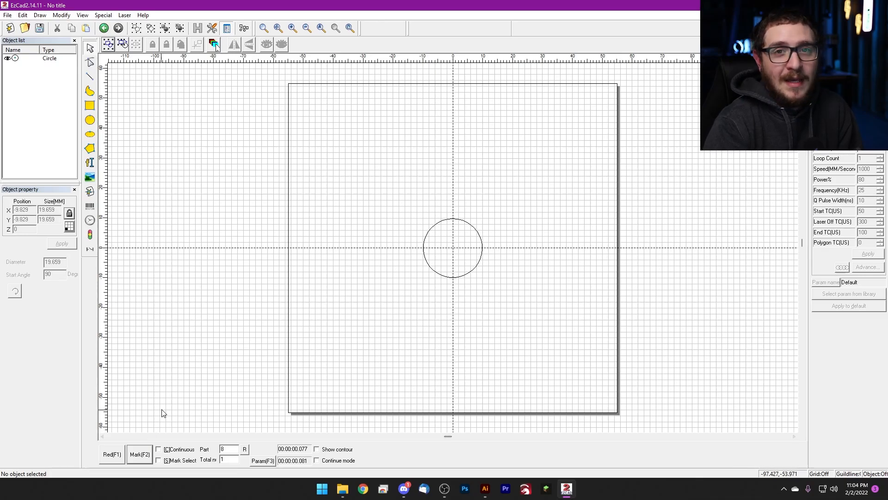